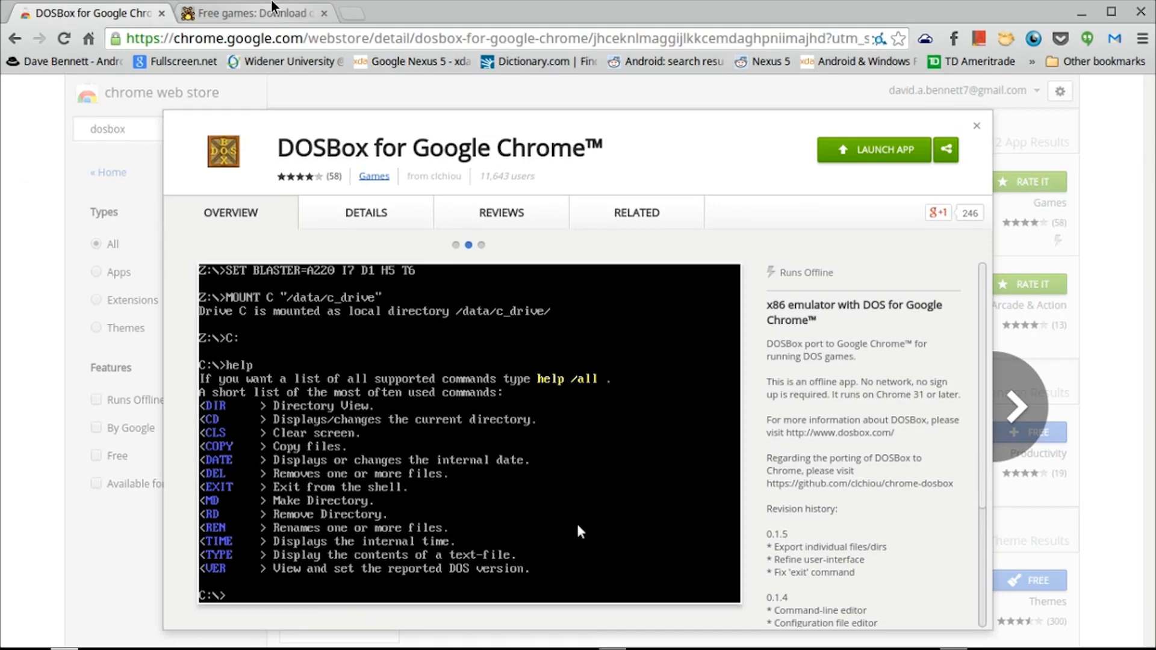
Launch DOSBox from the store listing and browse Files to Downloads › Dosbox › games › pacpc2.
click(256, 13)
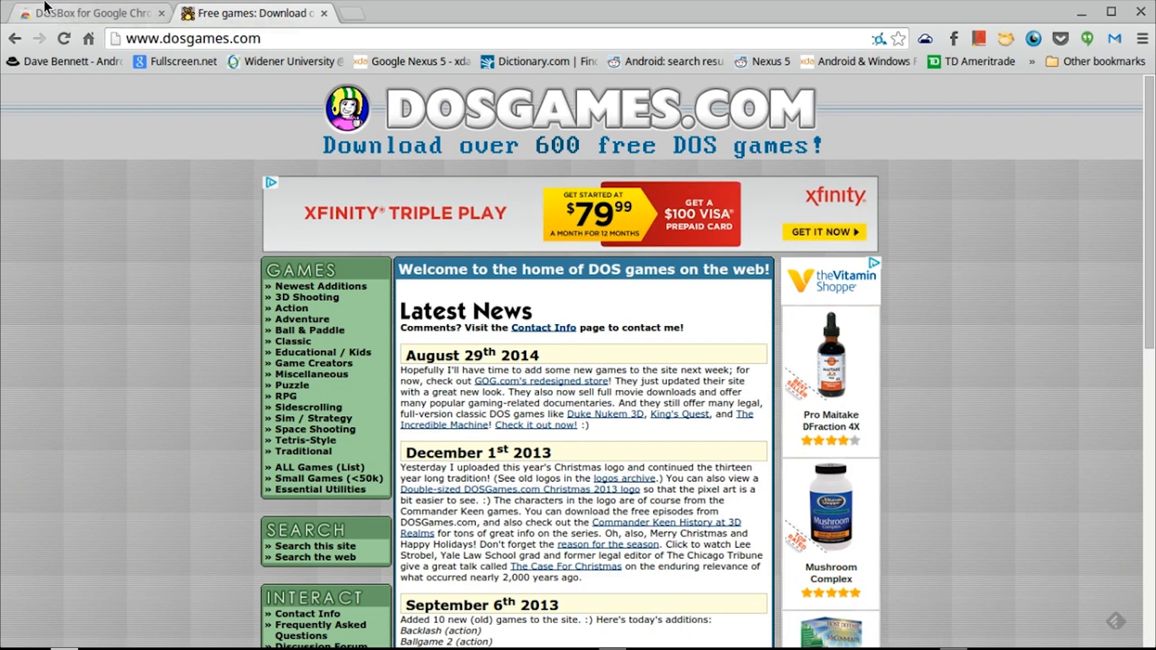
click(88, 13)
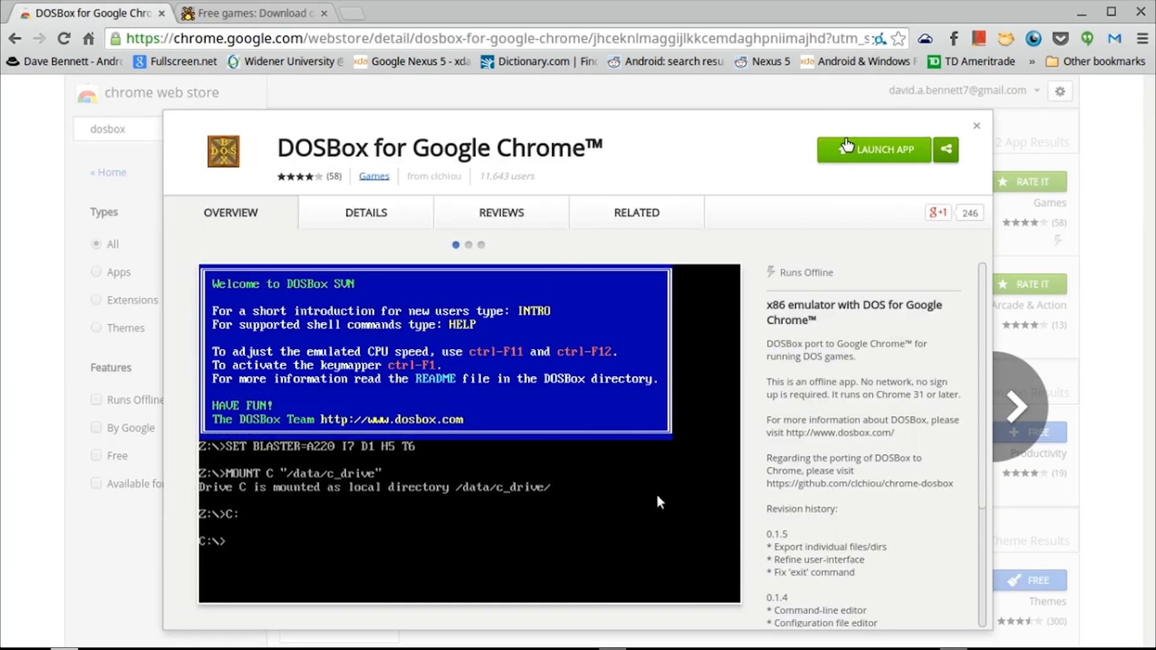
click(875, 150)
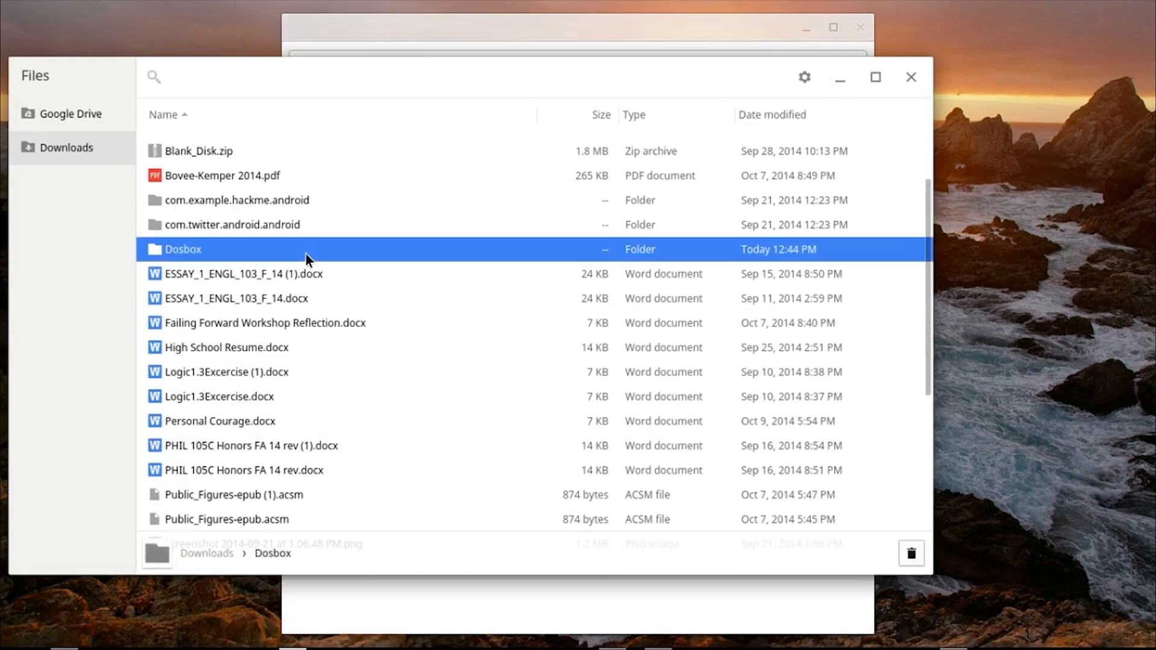
double_click(182, 249)
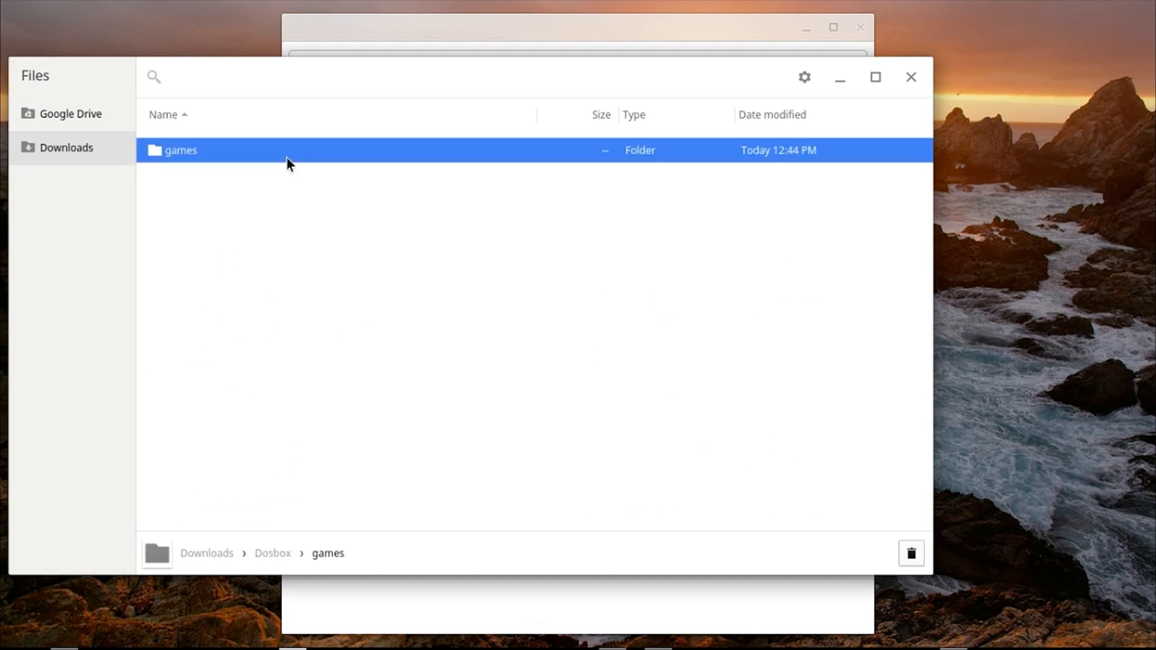
double_click(181, 150)
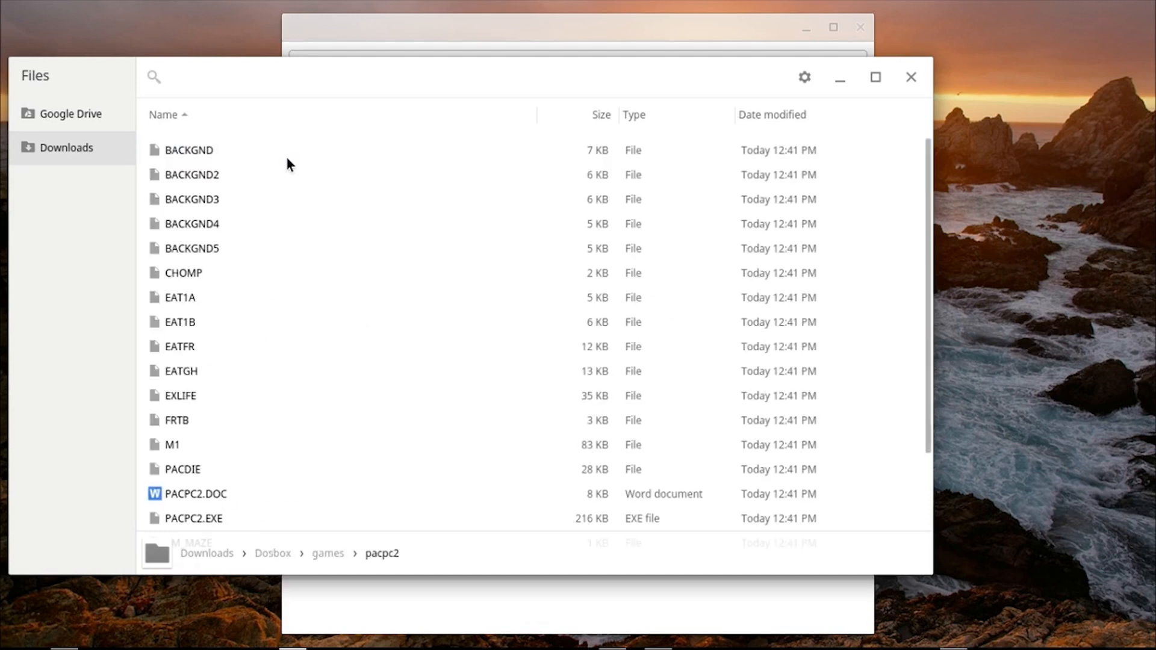
mouse_move(841, 77)
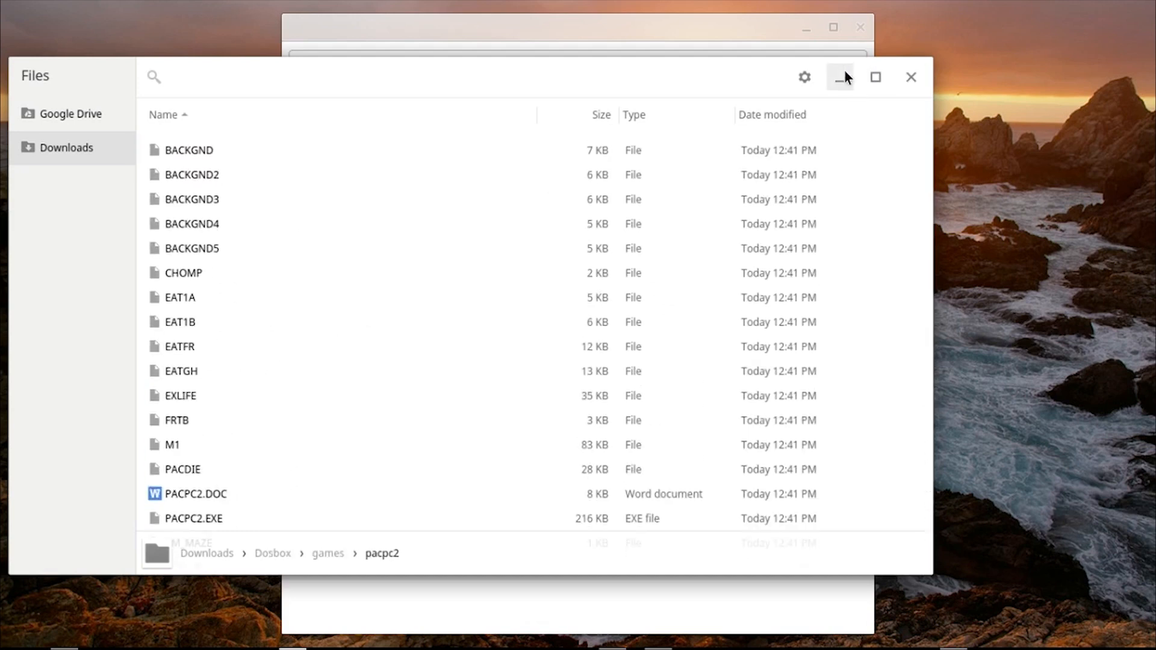
Import the Downloads › Dosbox folder as the C:\ drive, then close settings to restart.
click(838, 78)
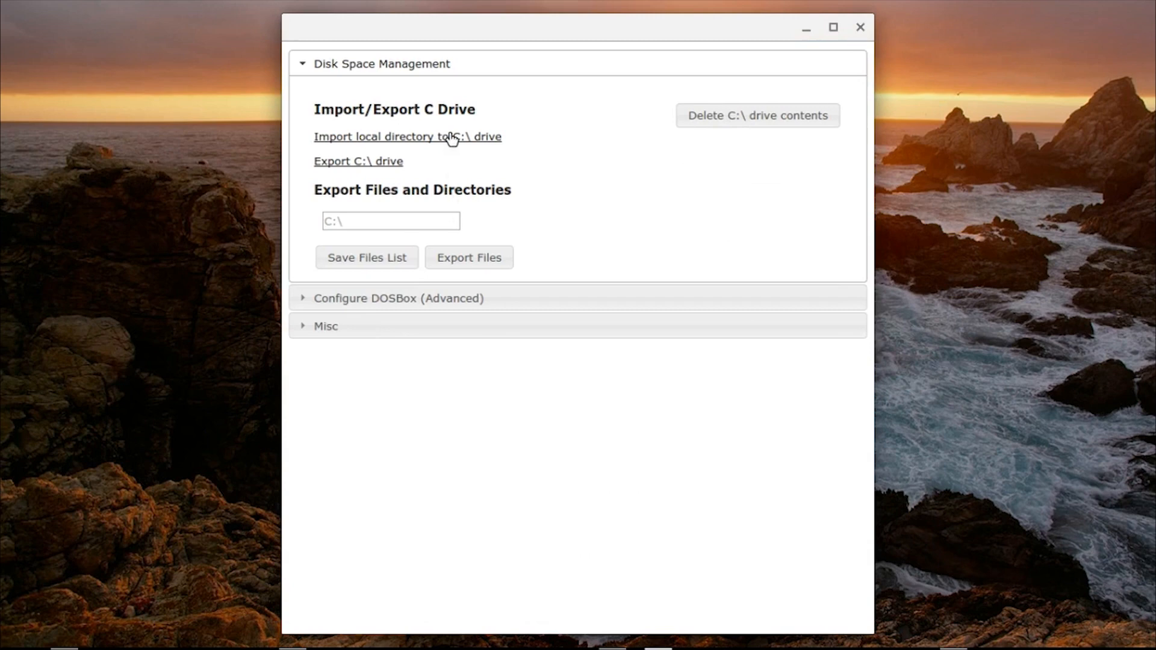
click(408, 137)
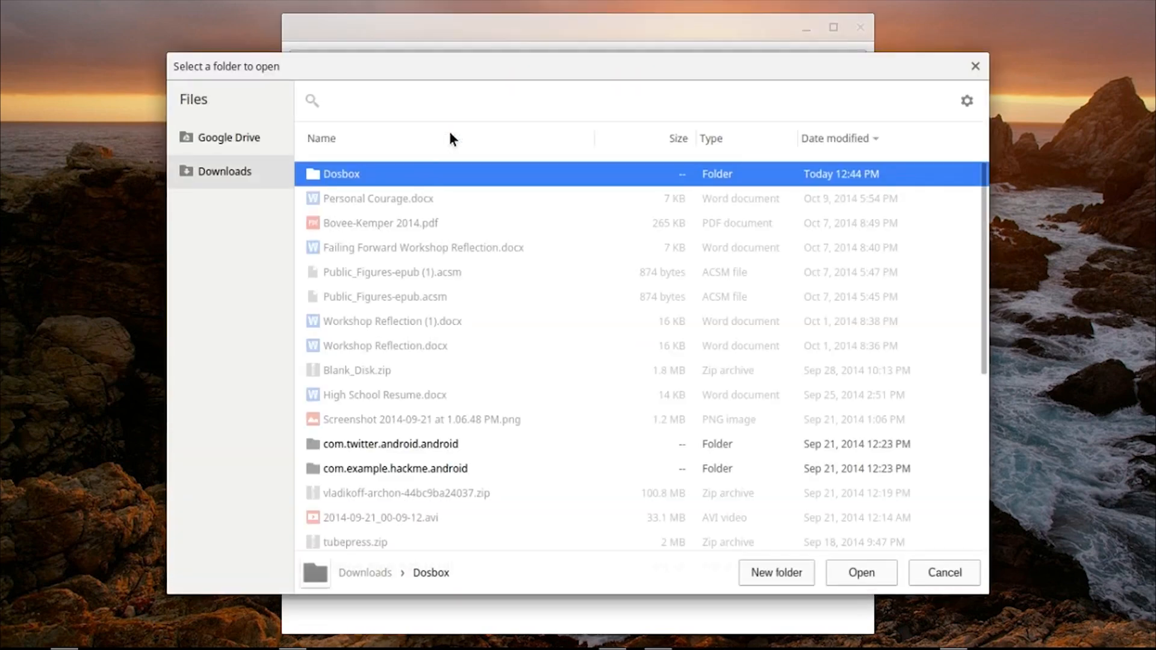
mouse_move(822, 572)
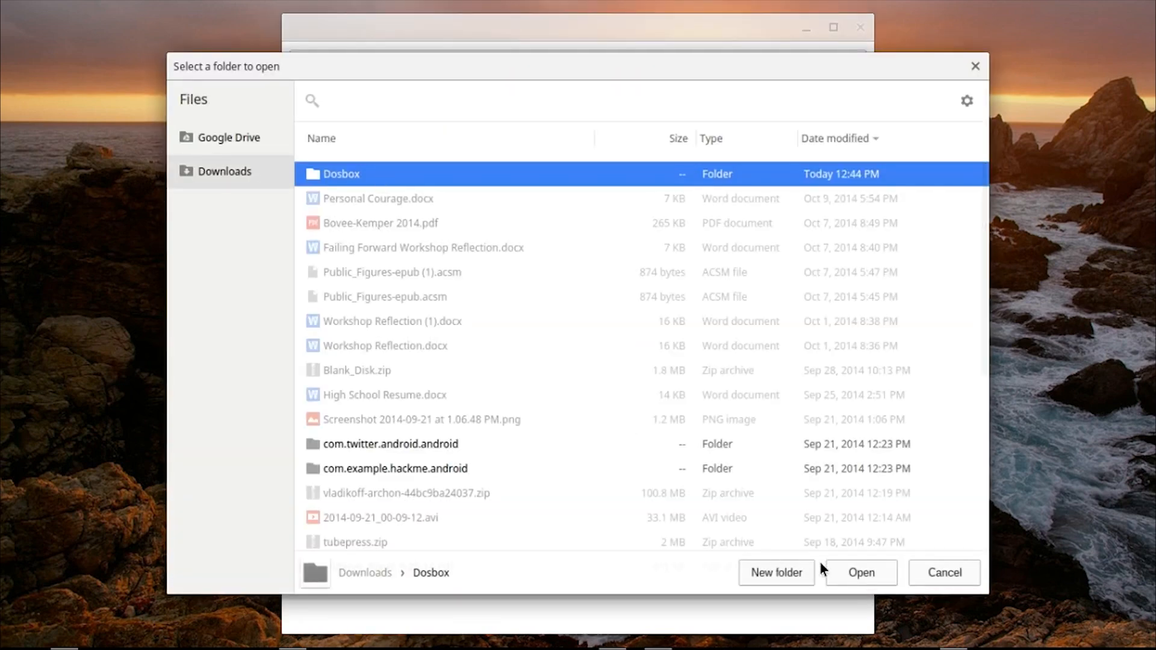
click(861, 573)
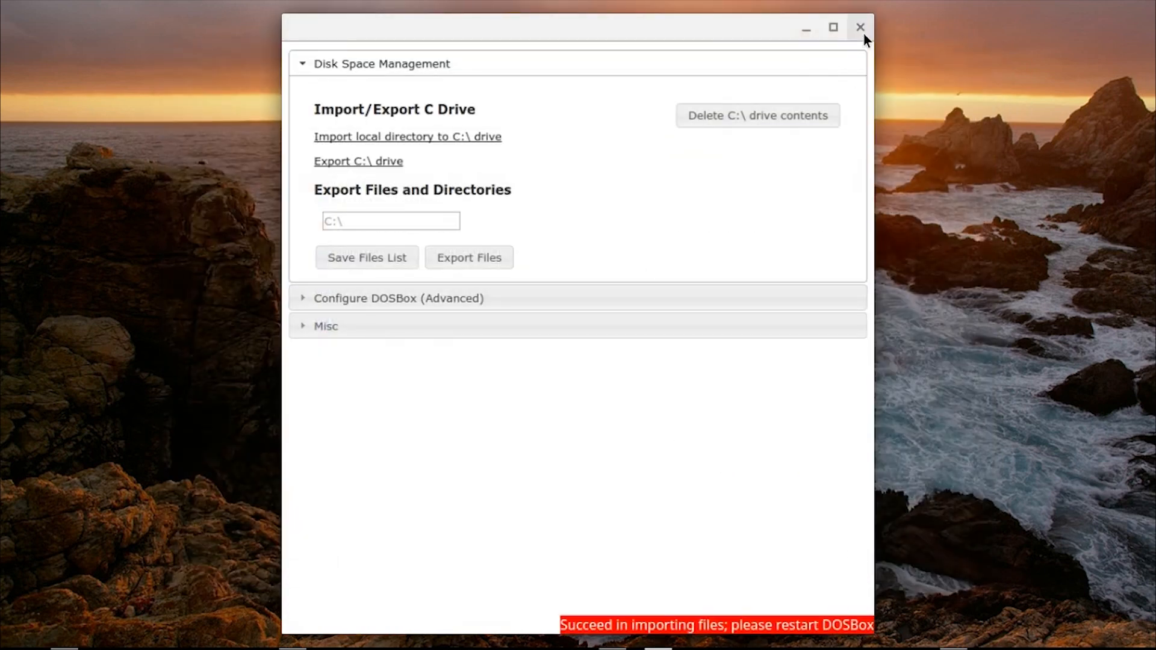
click(863, 27)
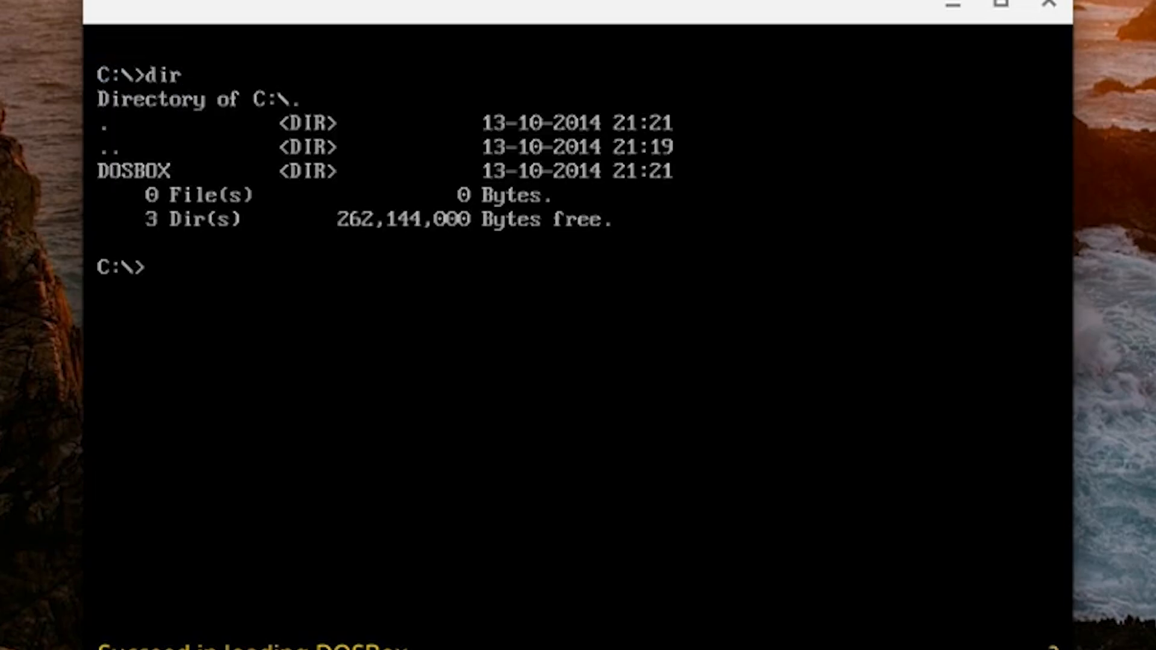
Change into C:\DOSBOX\GAMES\PACPC2, list its 20 files with dir, and enter pacpc2.
text(cd)
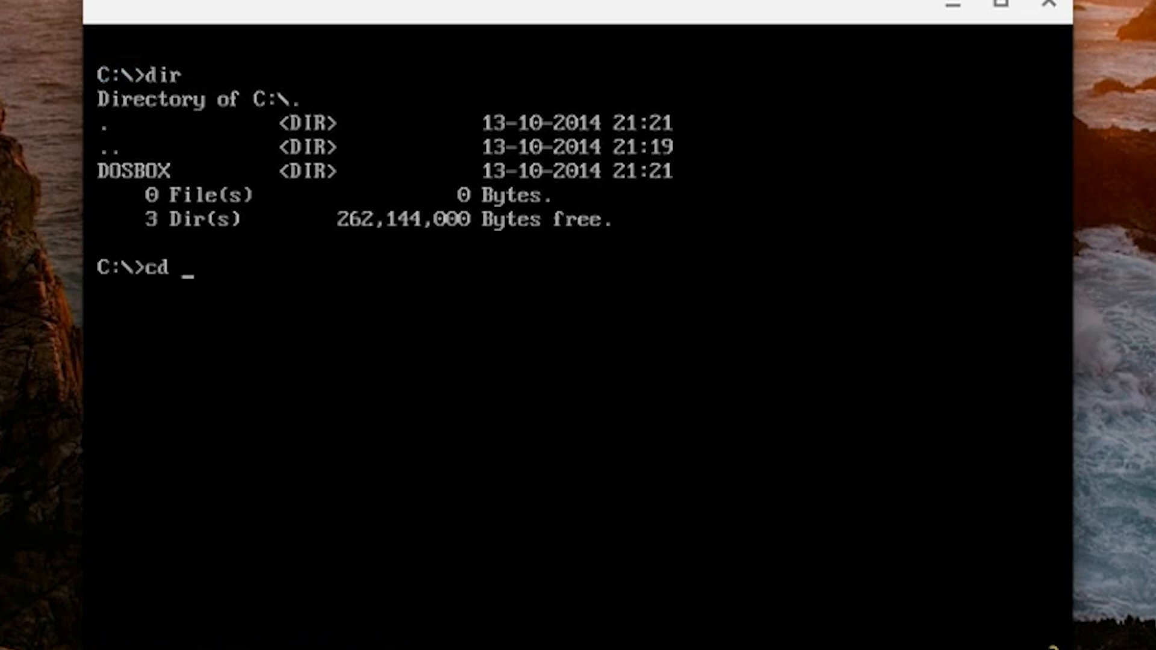
text(dosbox)
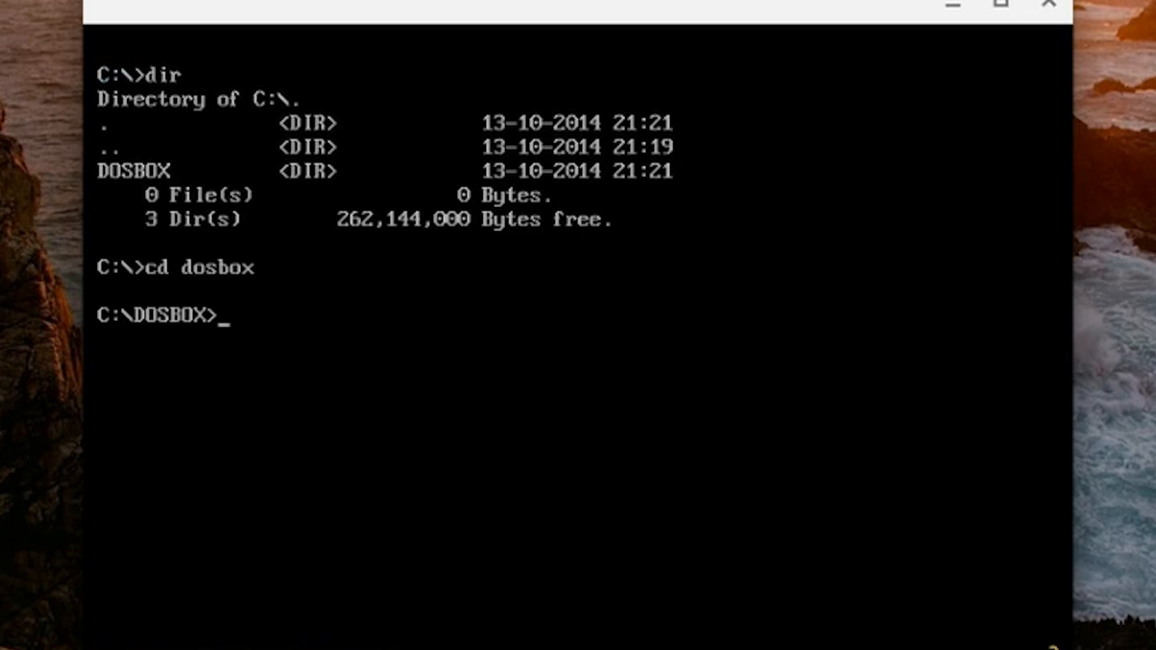
text(dir)
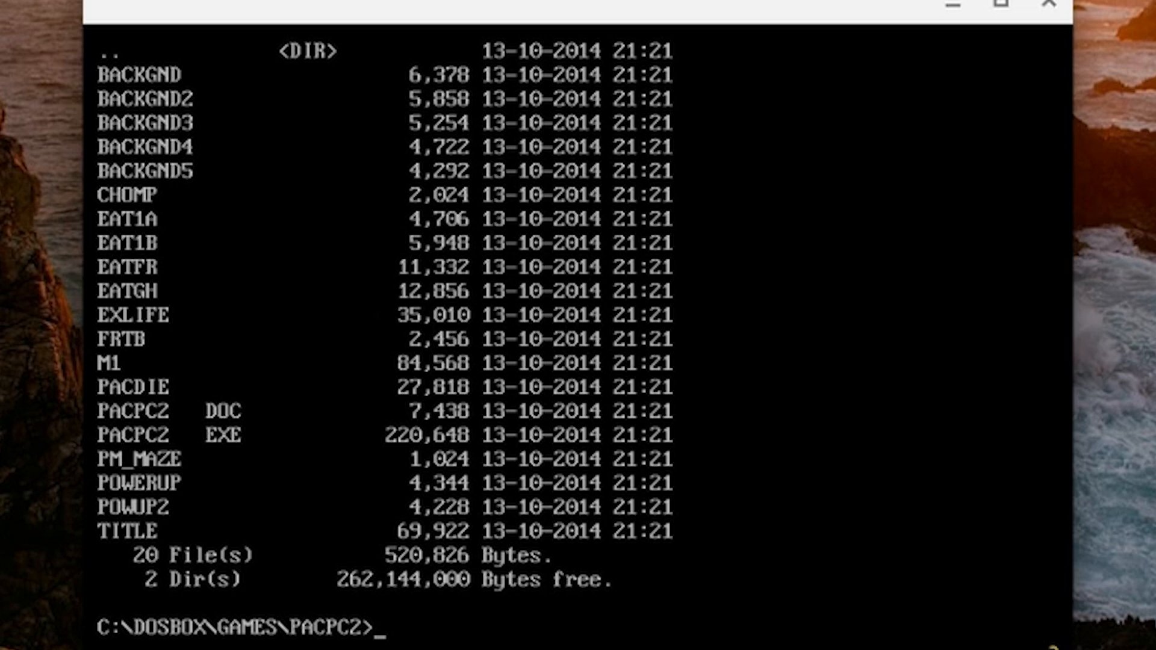
text(pacpc2)
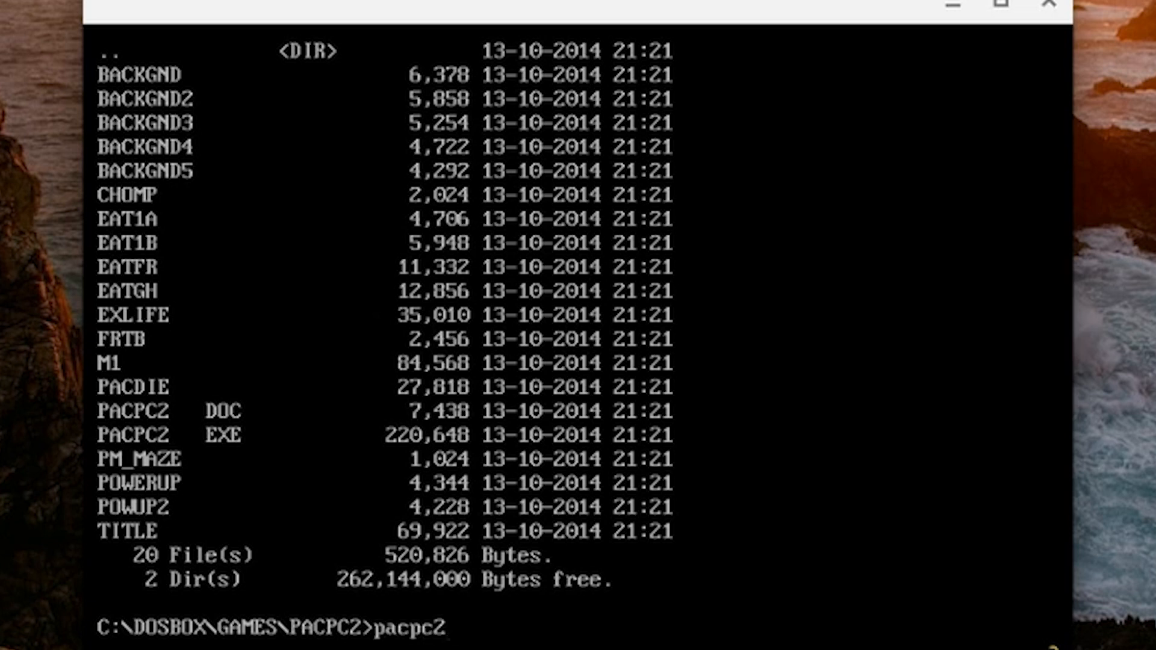